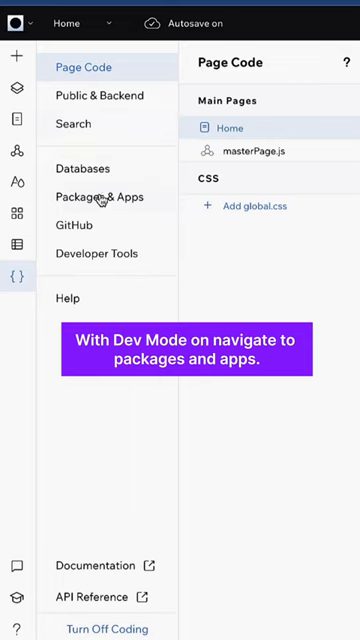
# - Search 'pdfkit' in Package Manager and begin 'const PDFDocument = require' in generatePdf.web.js
pyautogui.click(100, 196)
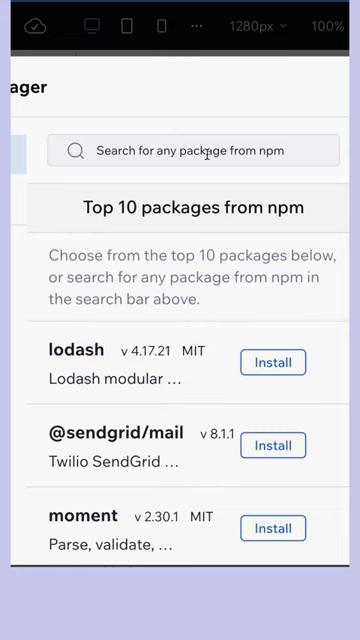
pyautogui.write('pdfkit')
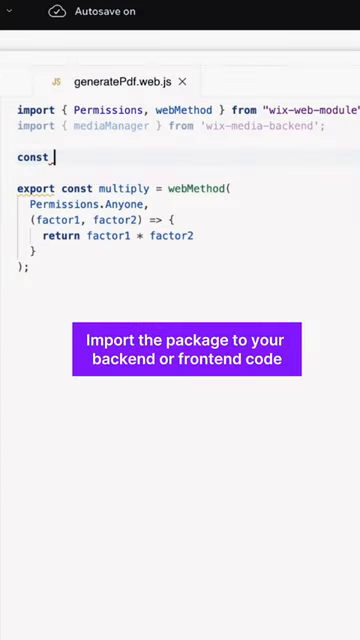
pyautogui.write('PDFDocument = require')
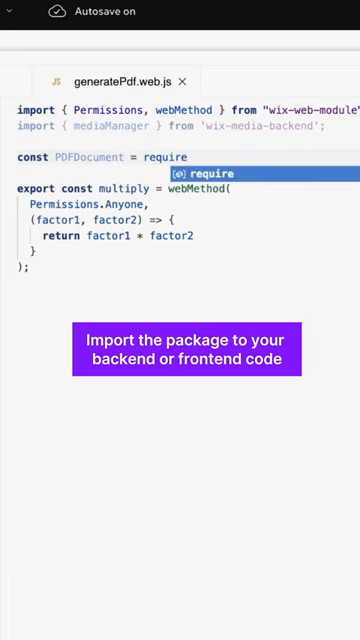